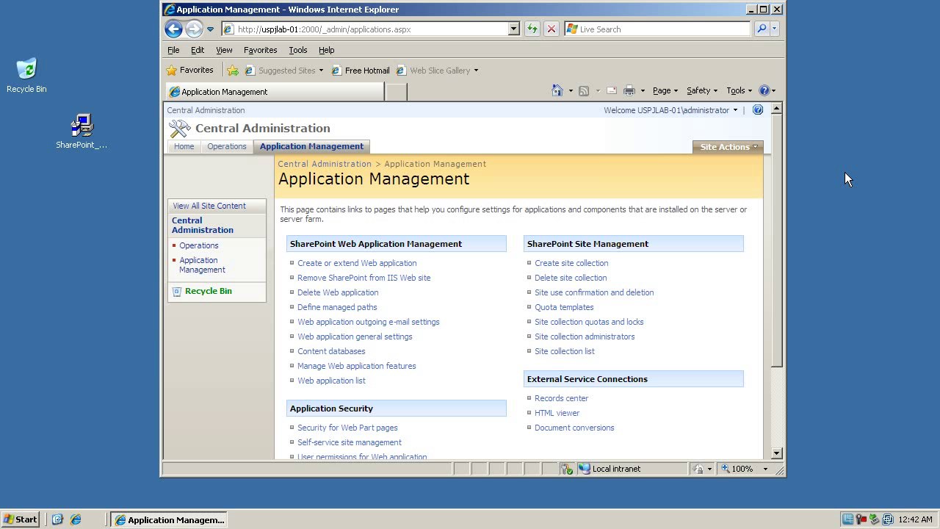
mouse_move(475, 211)
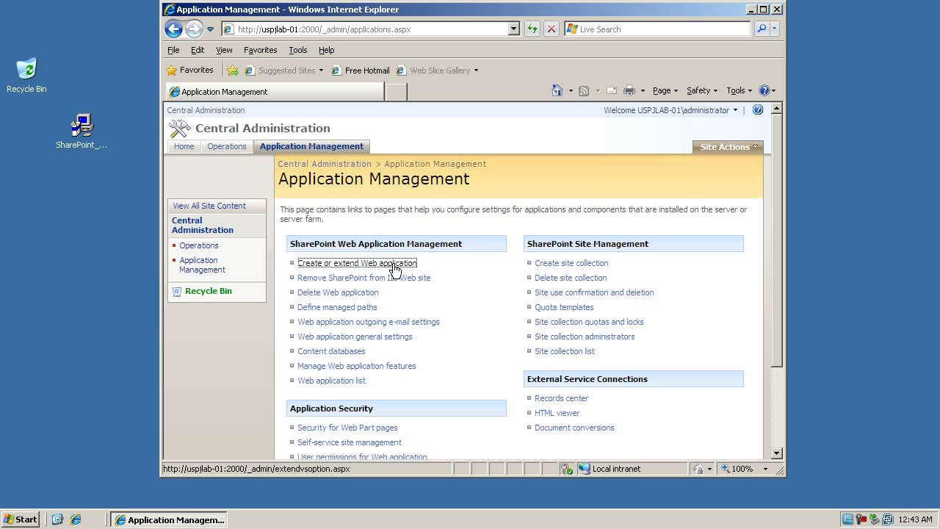
Start a brand-new web application from Create or extend Web application.
left_click(357, 262)
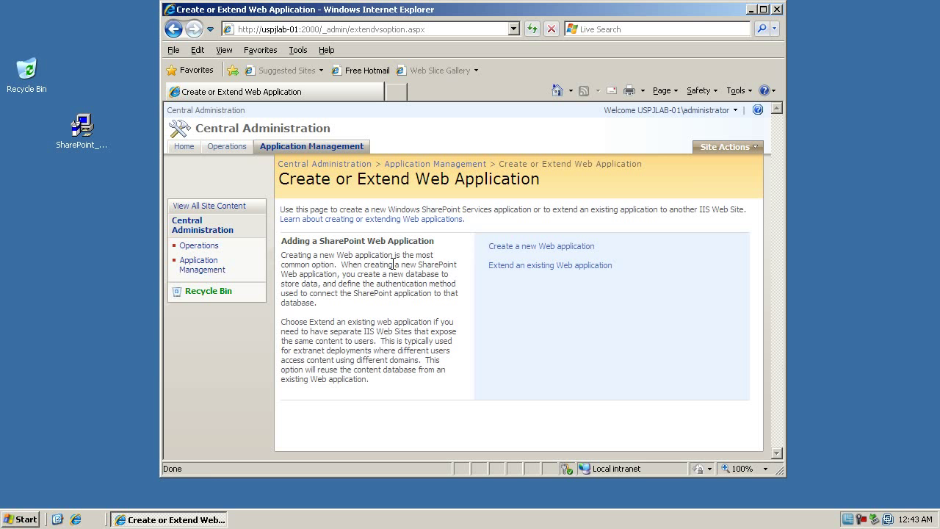
left_click(541, 246)
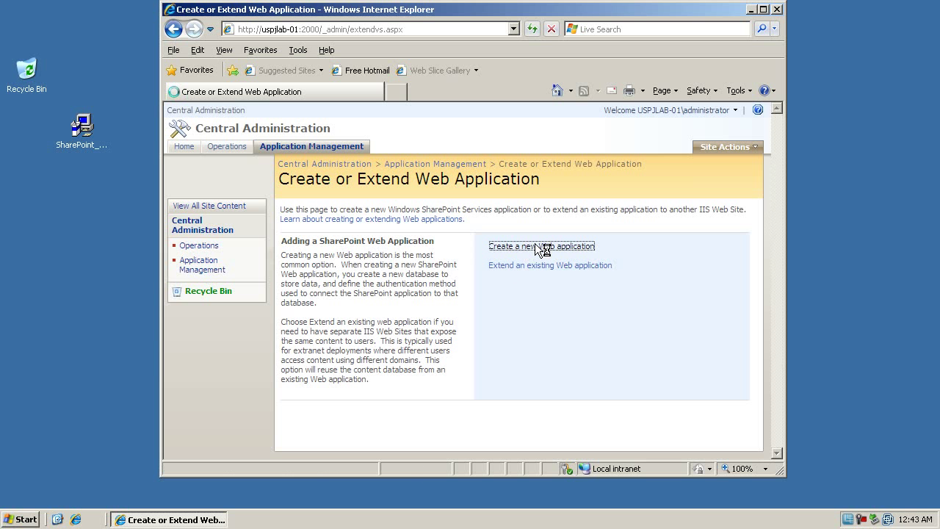
left_click(541, 246)
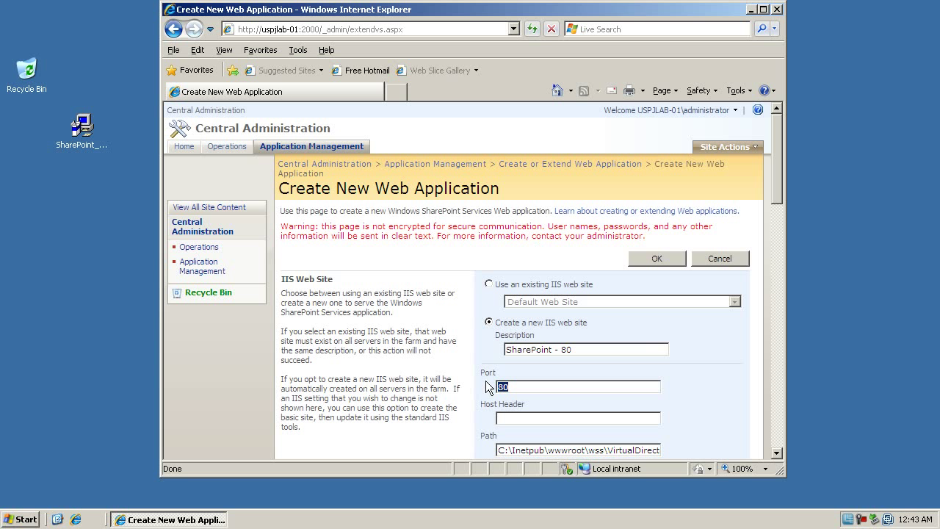
Change the port from 80 to 1000 and move down to the Application Pool section.
type("1")
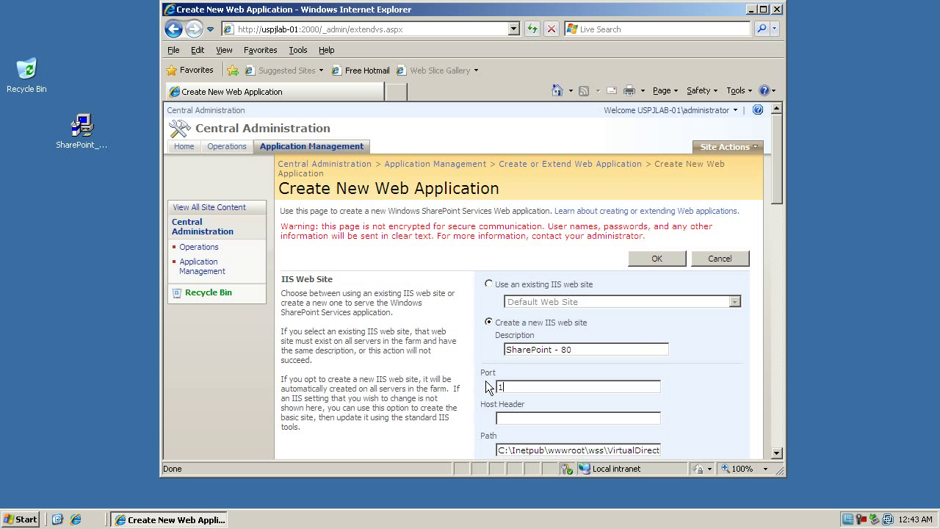
type("000")
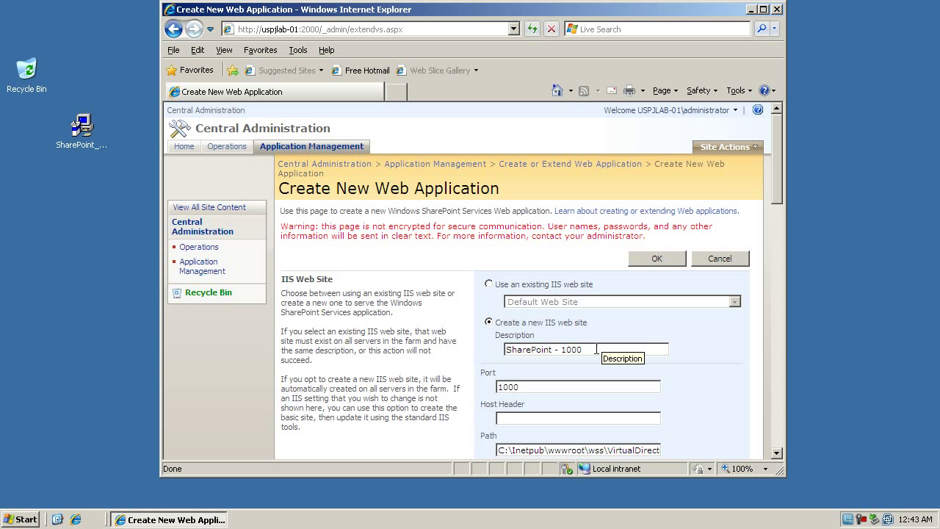
mouse_move(468, 345)
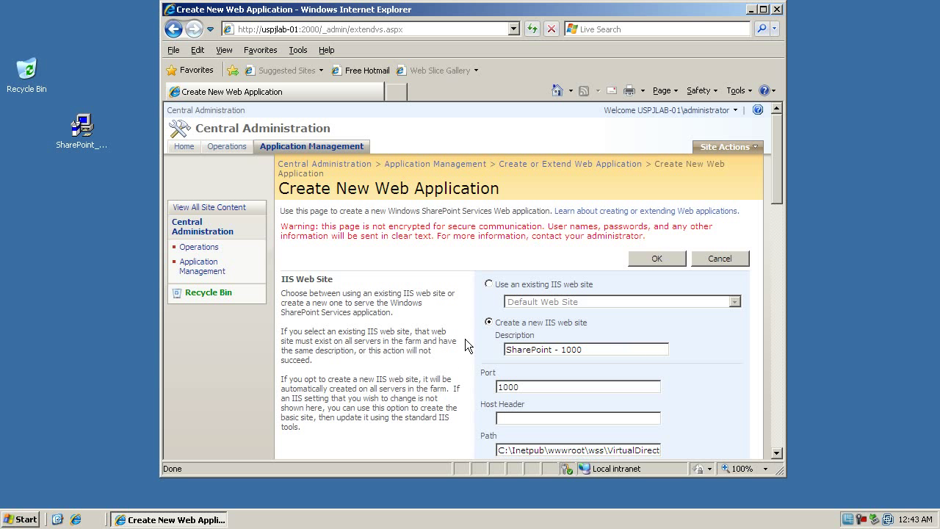
scroll("down", 3)
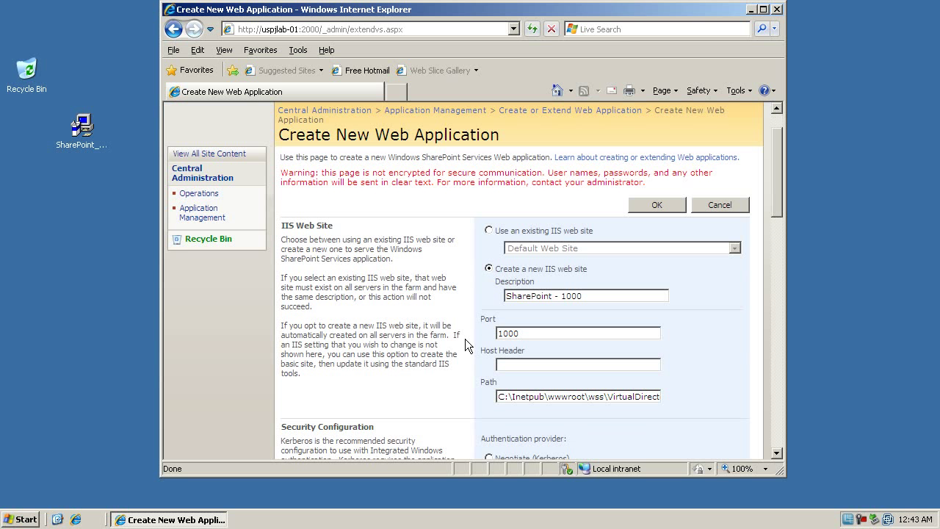
scroll("down", 3)
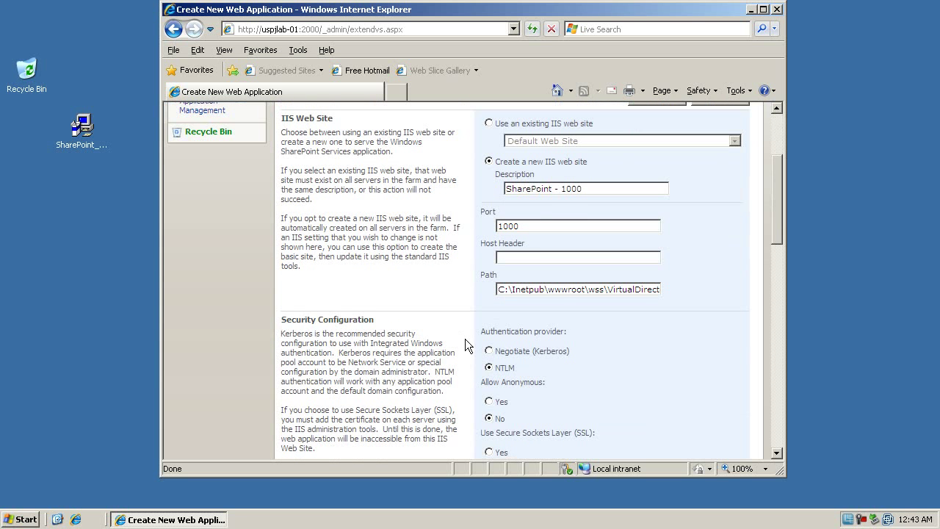
scroll("down", 3)
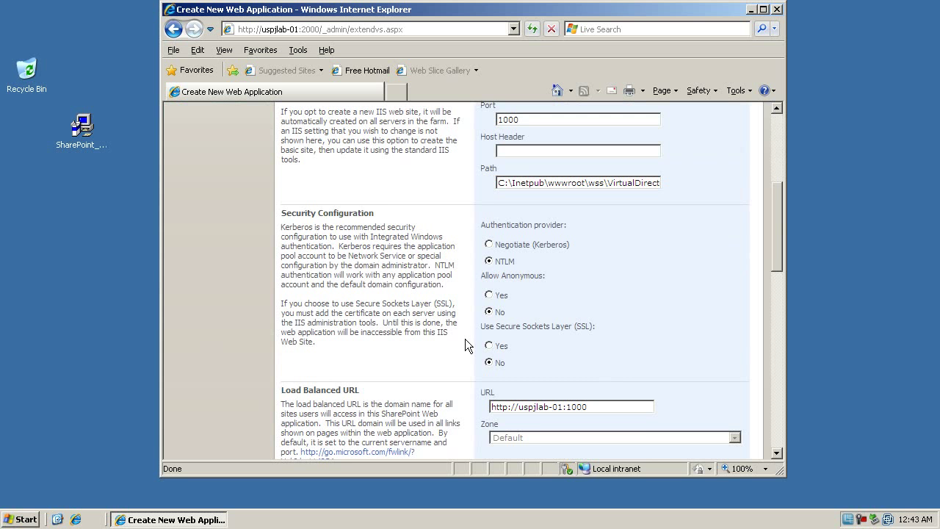
scroll("down", 3)
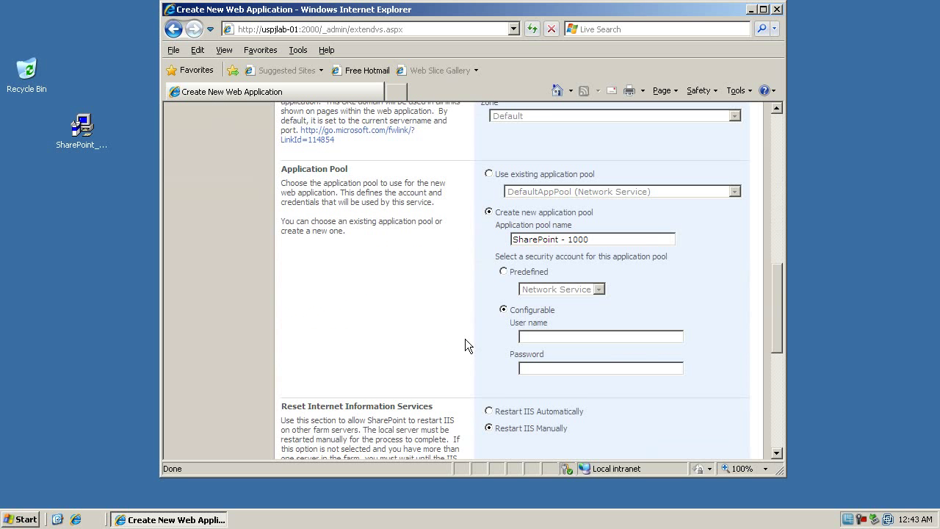
mouse_move(578, 331)
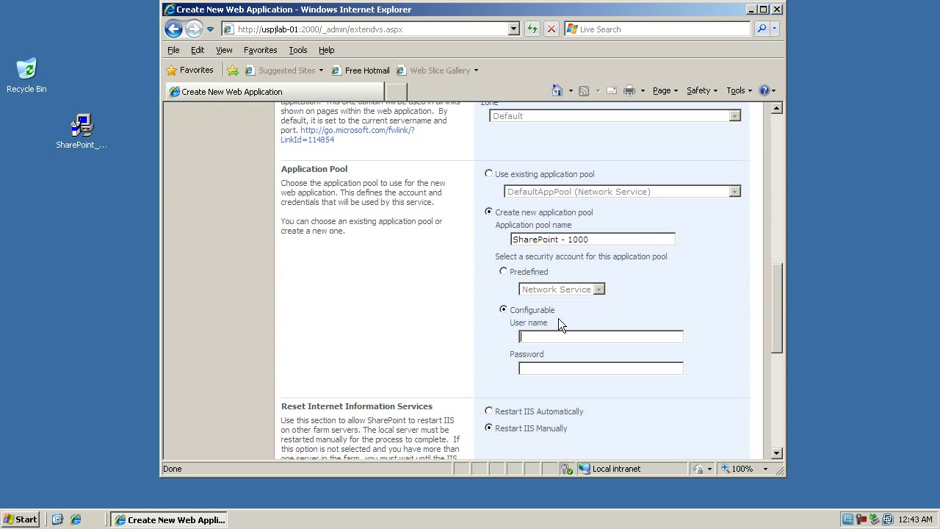
Launch Computer Management from My Computer and list Local Users and Groups > Users.
left_click(20, 519)
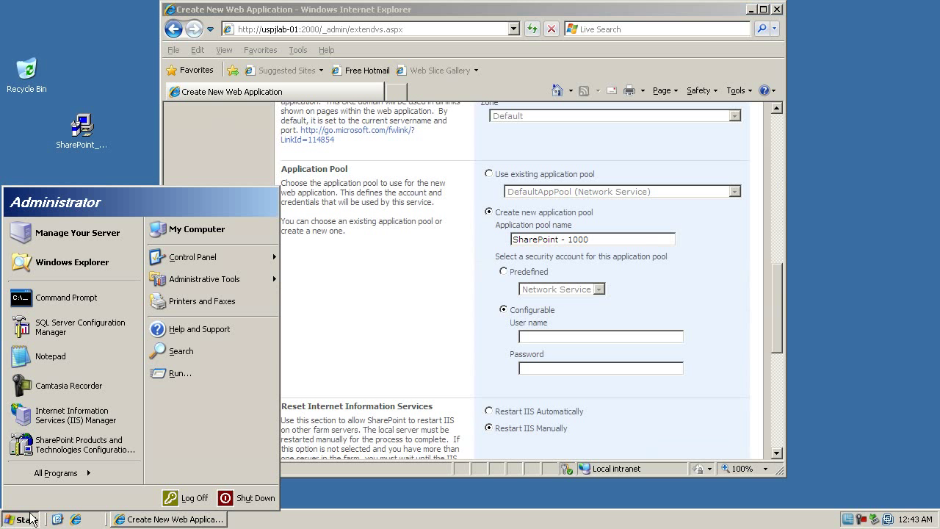
right_click(196, 228)
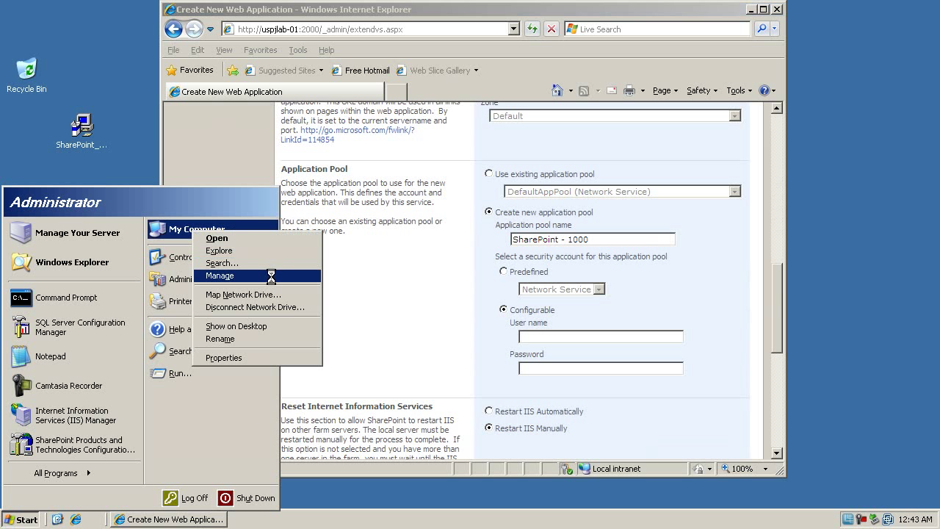
left_click(218, 275)
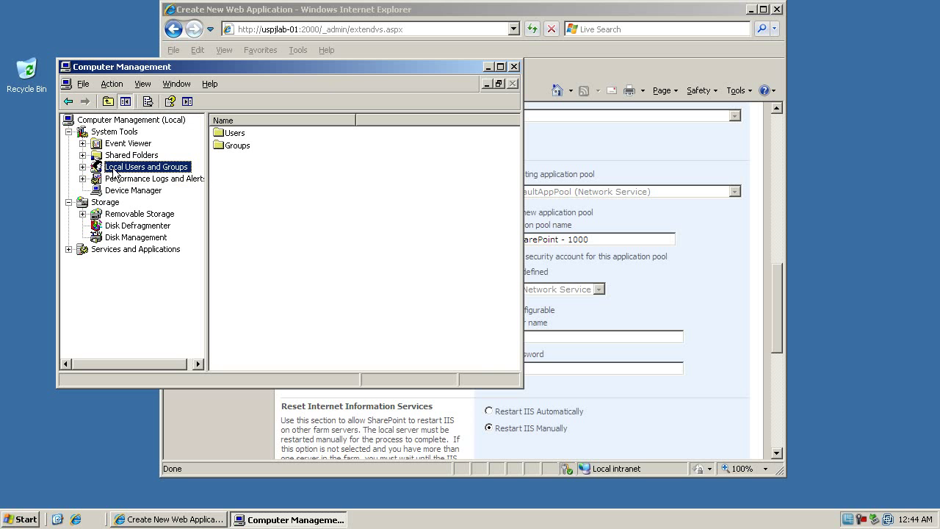
left_click(130, 177)
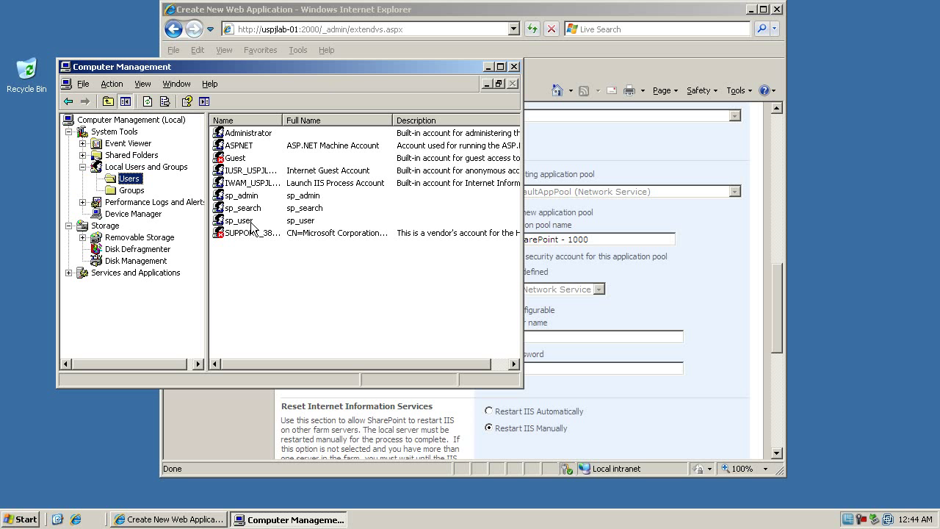
left_click(243, 220)
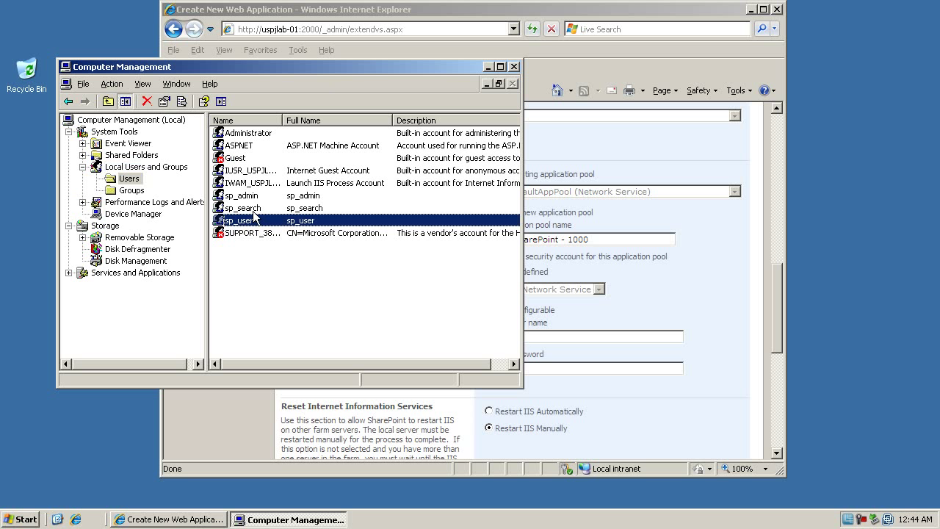
Inspect the sp_user, sp_admin and sp_search service accounts in turn.
left_click(241, 195)
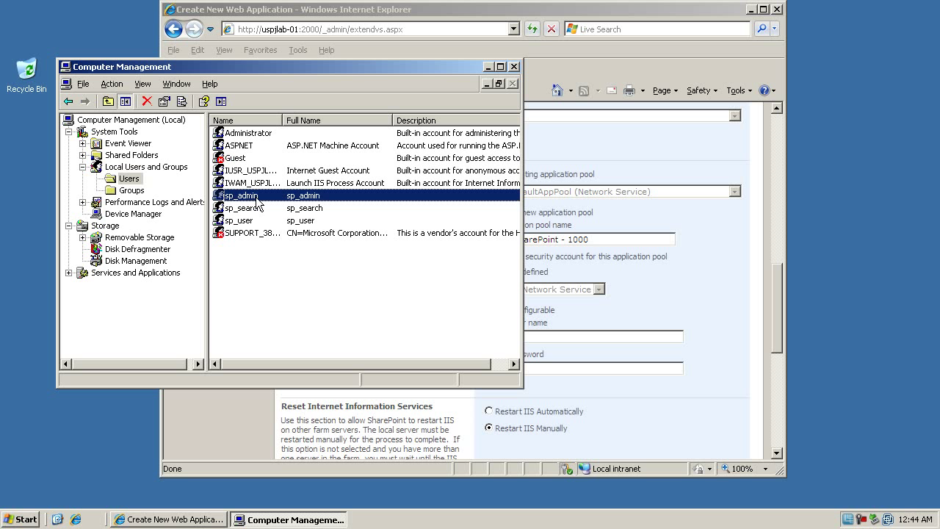
left_click(241, 208)
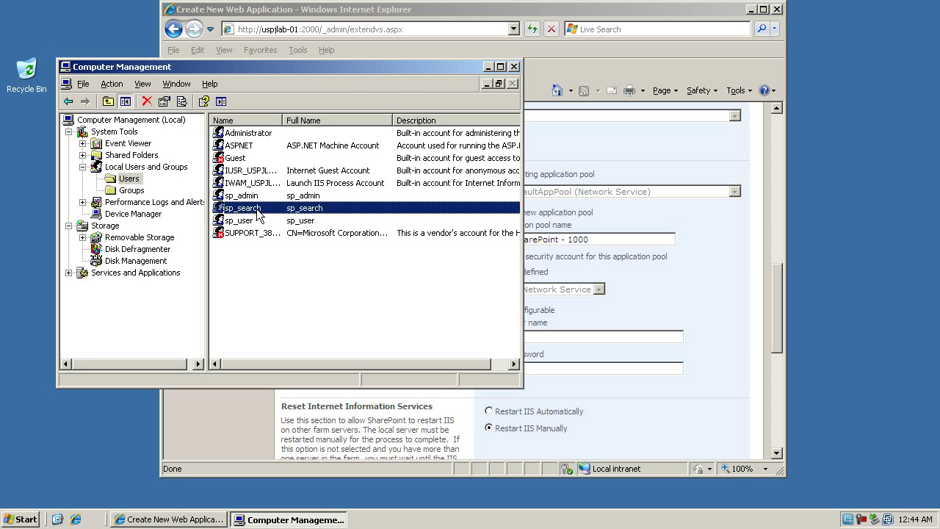
left_click(242, 220)
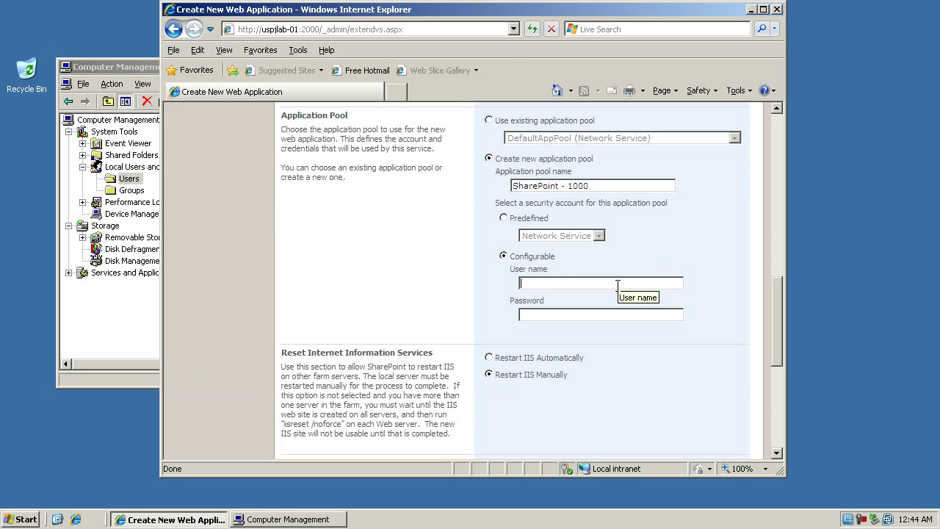
Enter sp_ credentials, choose automatic IIS restart and submit the web application with OK.
type("sp_user")
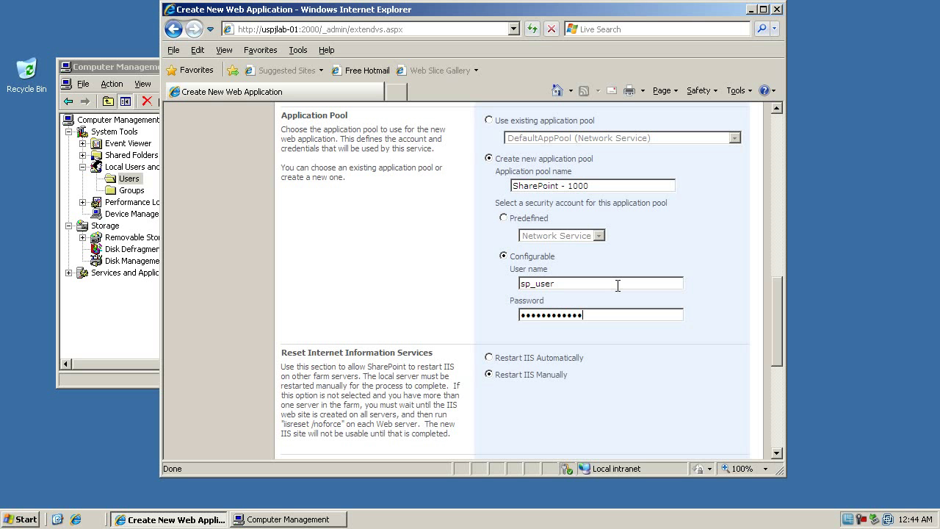
scroll("down", 3)
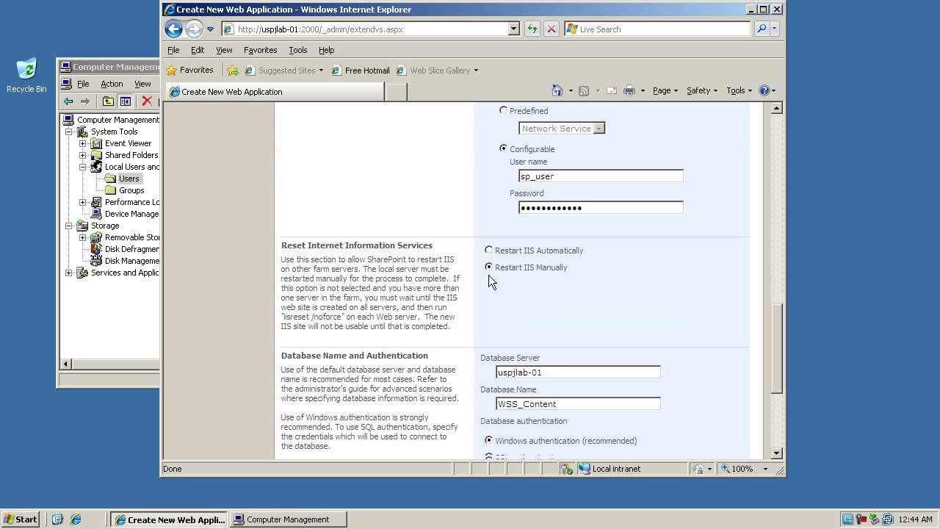
scroll("down", 3)
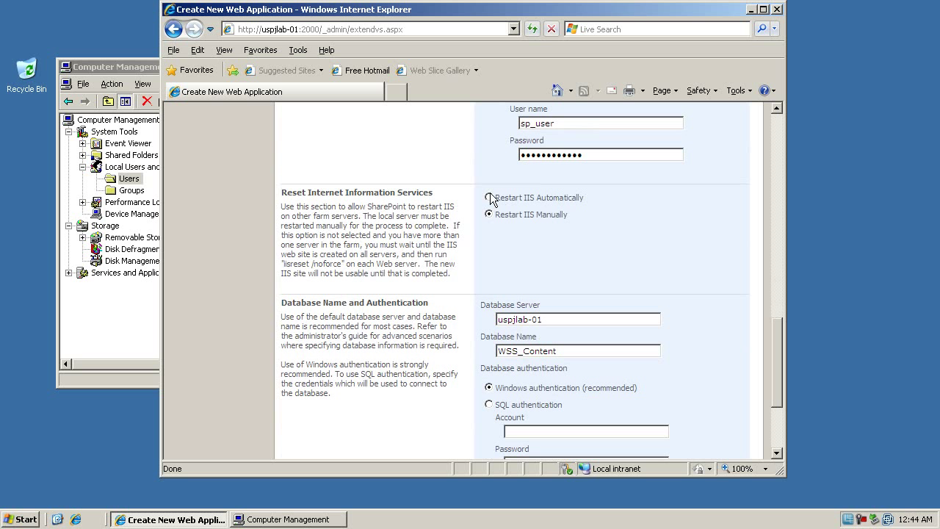
left_click(489, 197)
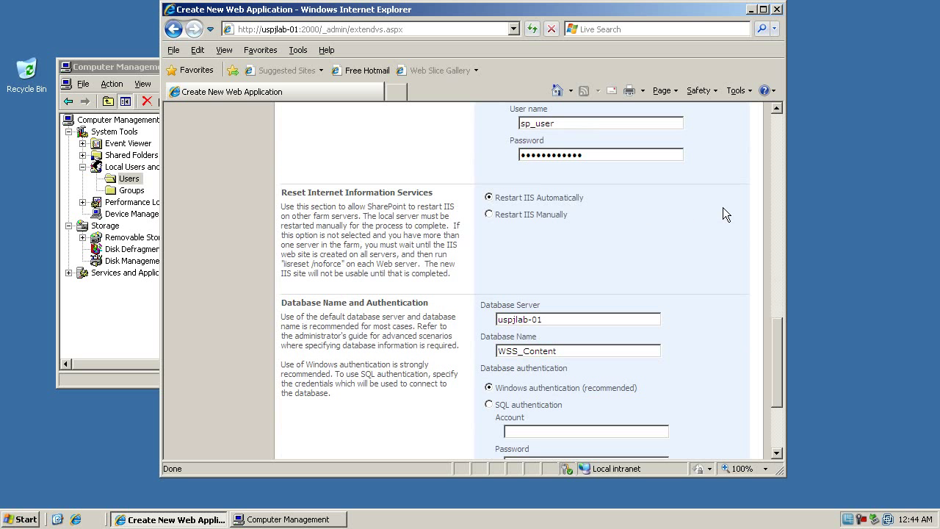
scroll("down", 3)
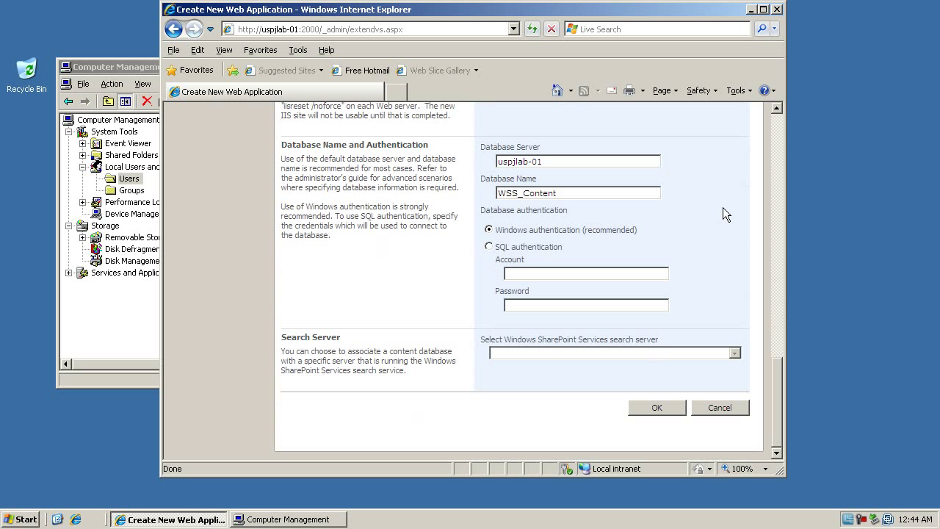
mouse_move(436, 356)
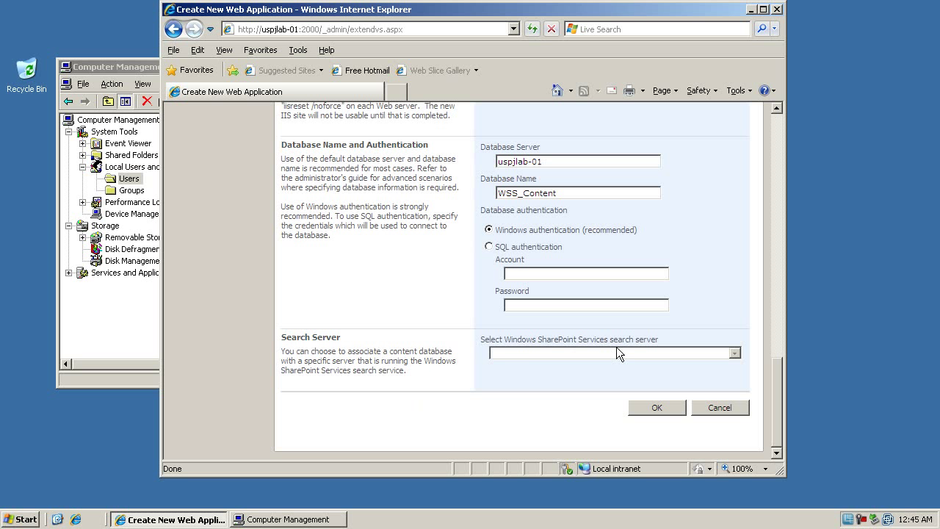
mouse_move(675, 369)
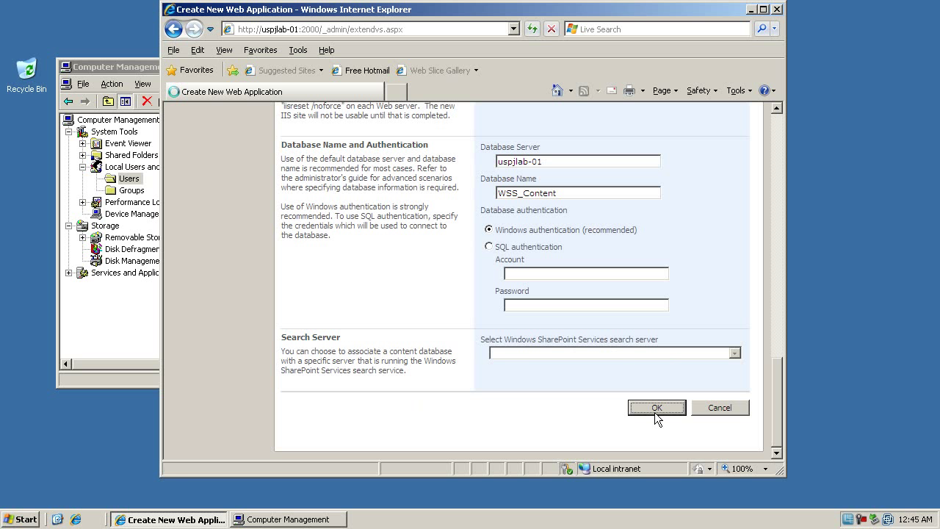
left_click(655, 407)
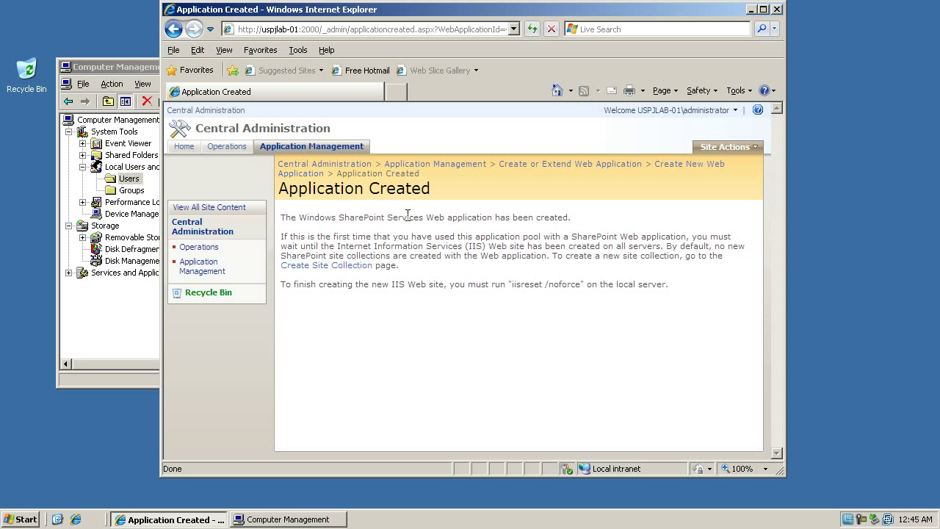
mouse_move(839, 311)
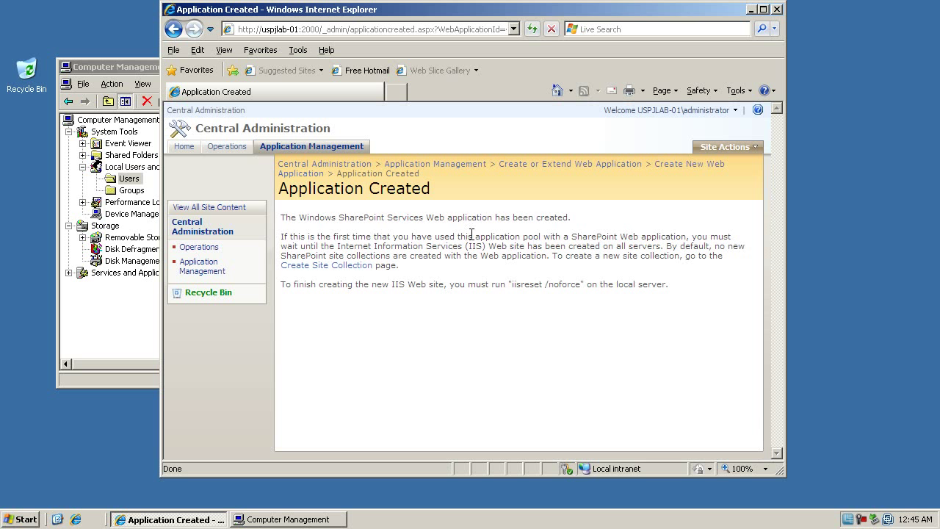
mouse_move(326, 265)
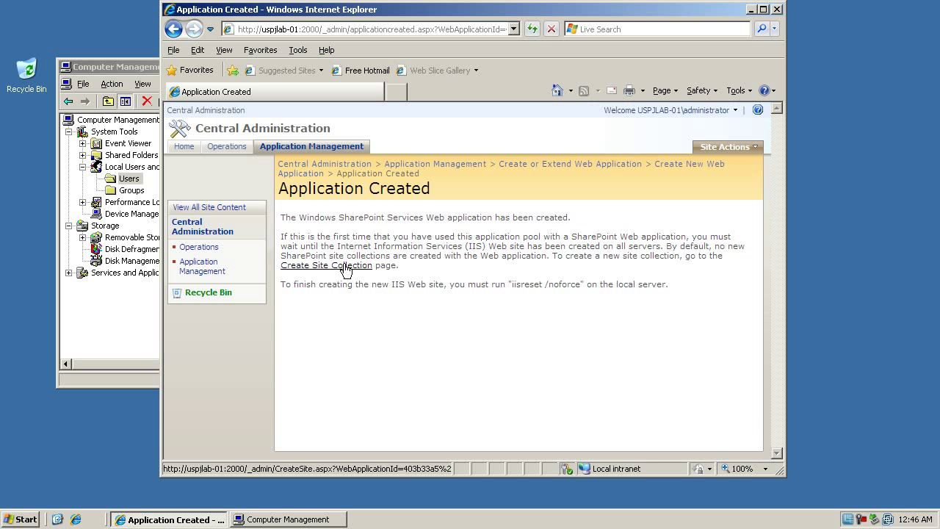
Start a site collection for the new application titled 'USPJ Issue 5 - lab', keeping Team Site.
left_click(326, 265)
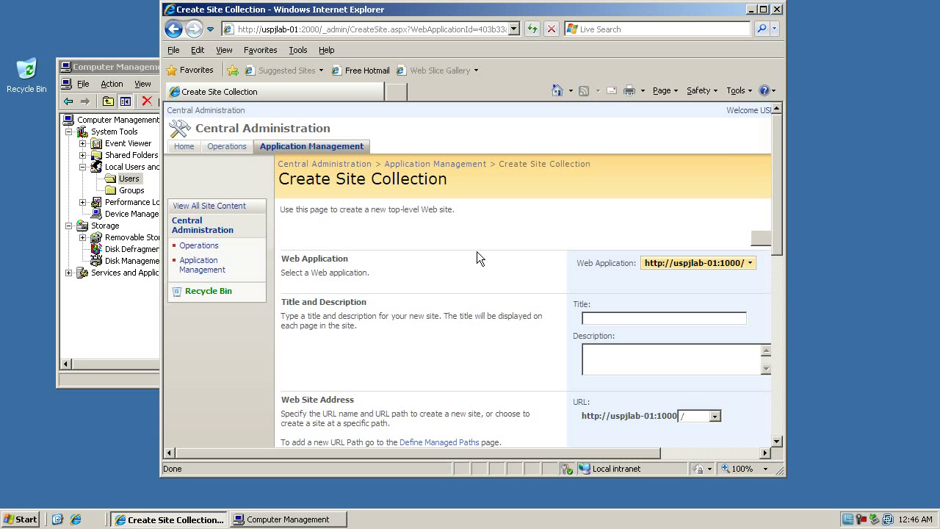
mouse_move(547, 228)
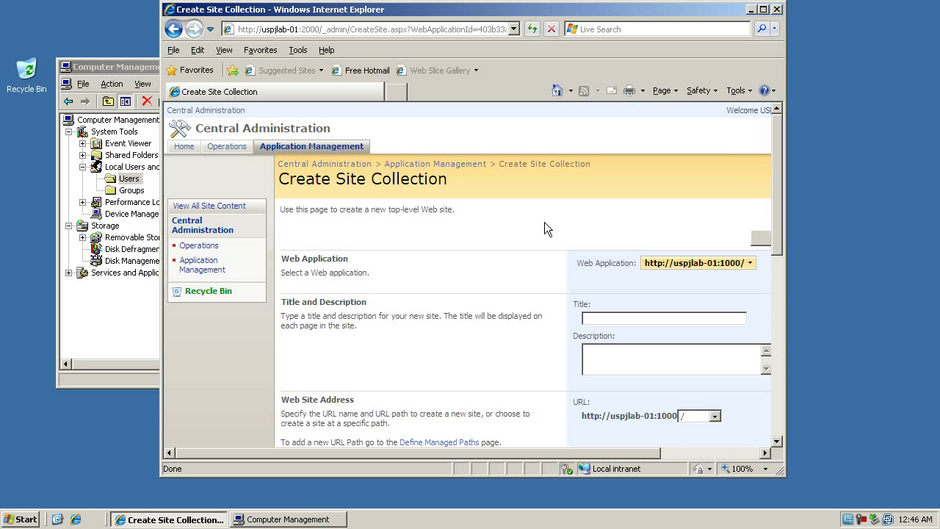
mouse_move(551, 217)
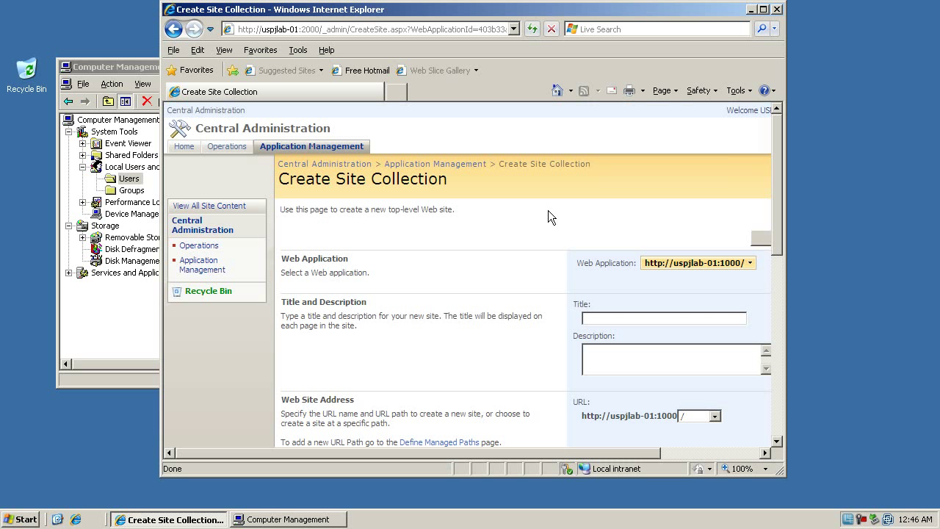
scroll("down", 3)
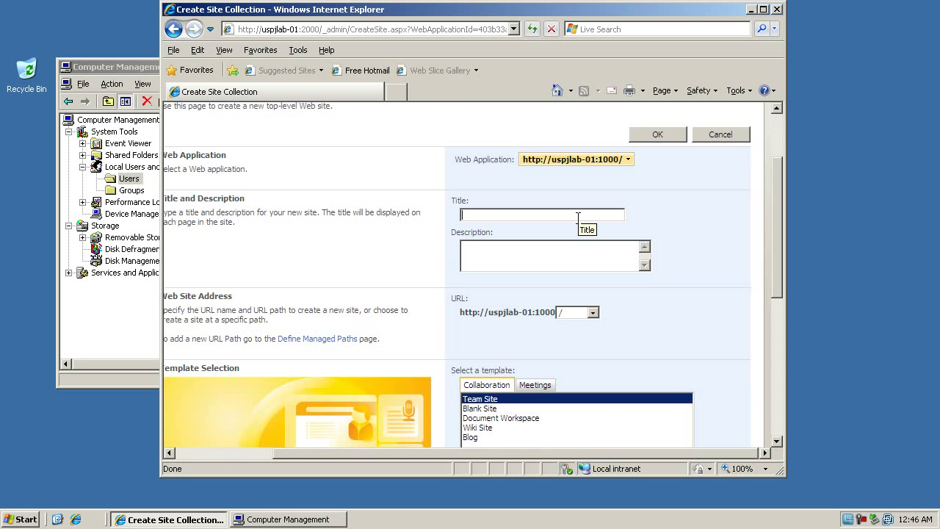
type("USPJ")
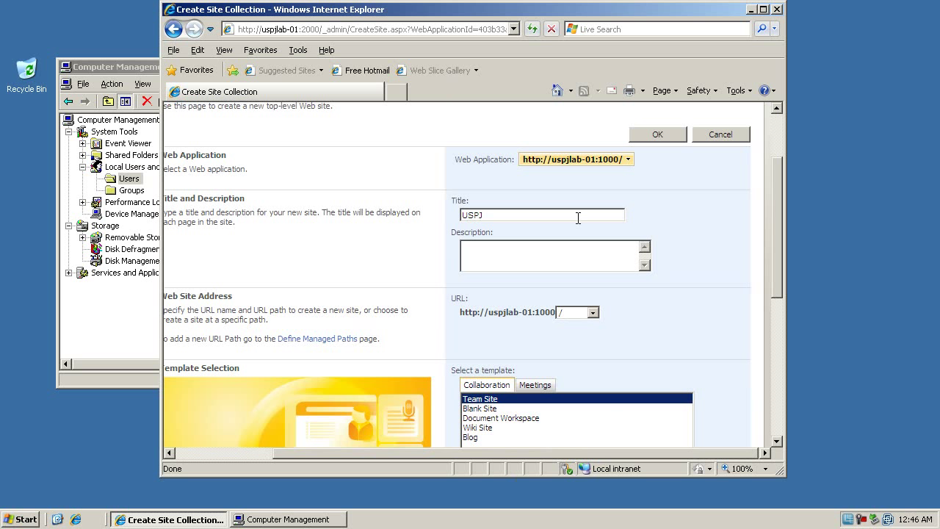
type("Issue 5 -")
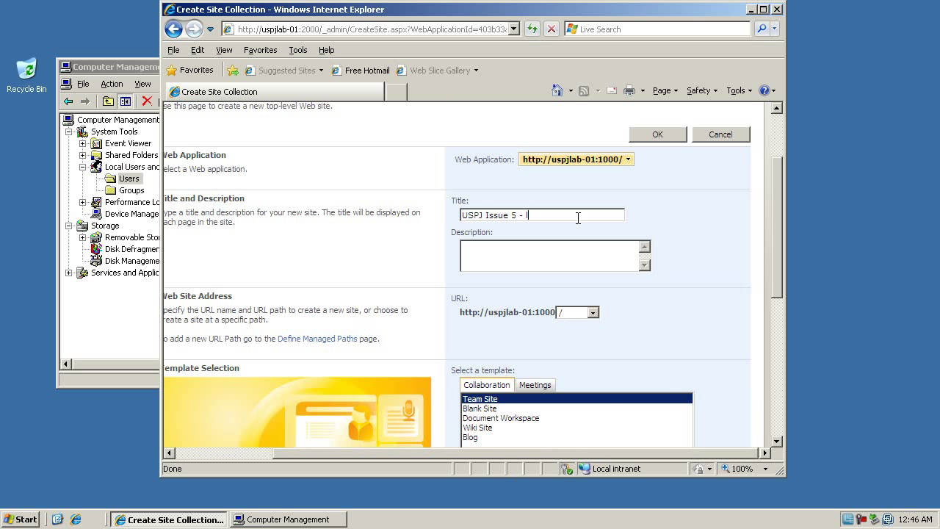
type("lab")
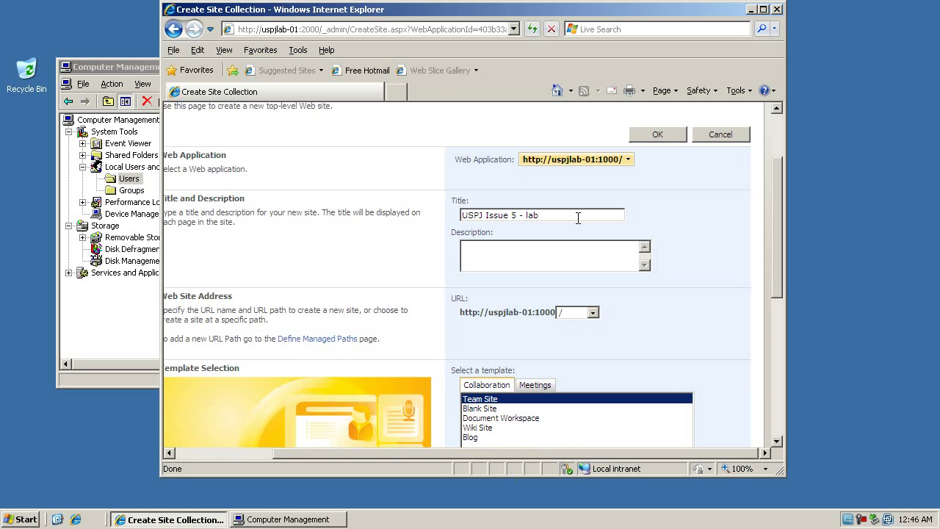
scroll("down", 3)
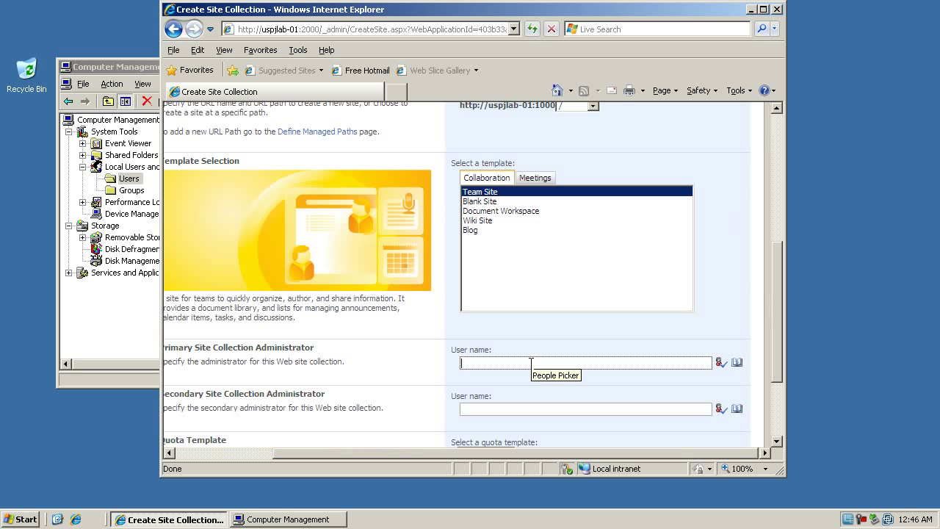
Enter administrator as primary site collection administrator, keep No Quota and submit.
type("a")
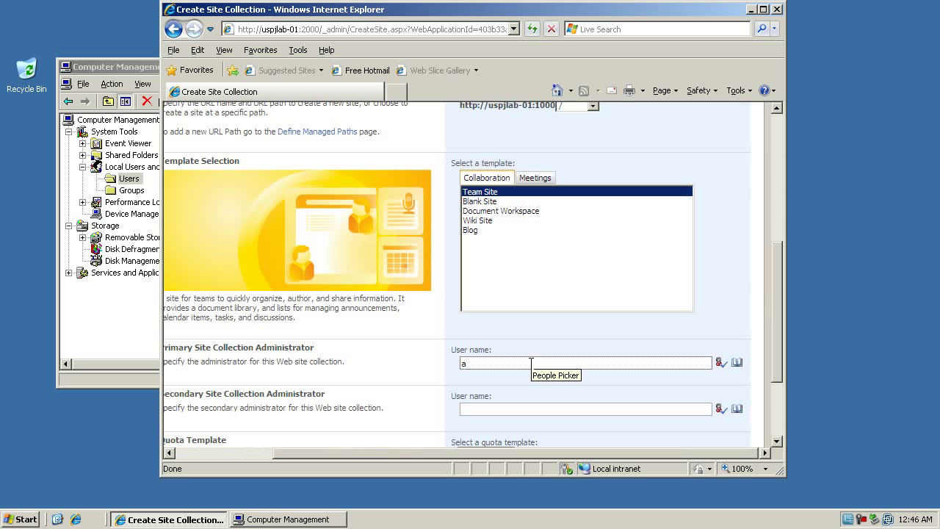
type("dministrator")
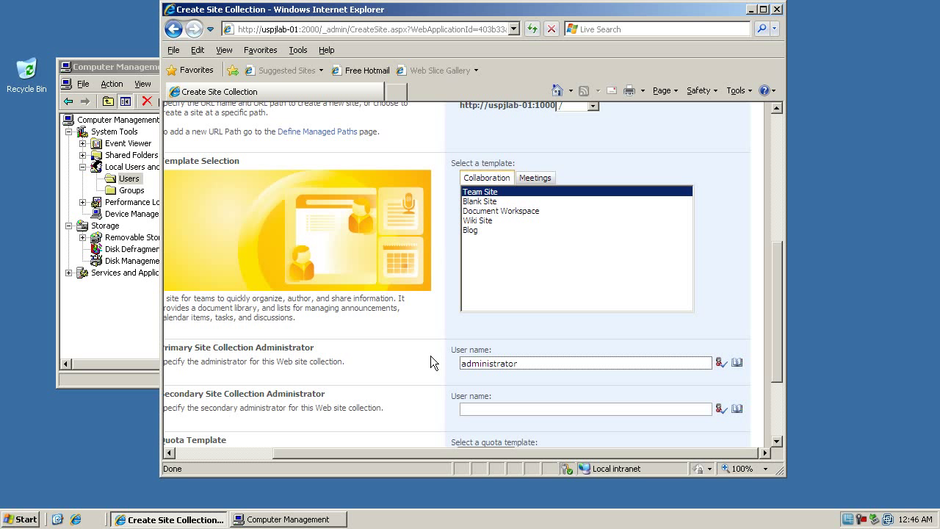
mouse_move(444, 353)
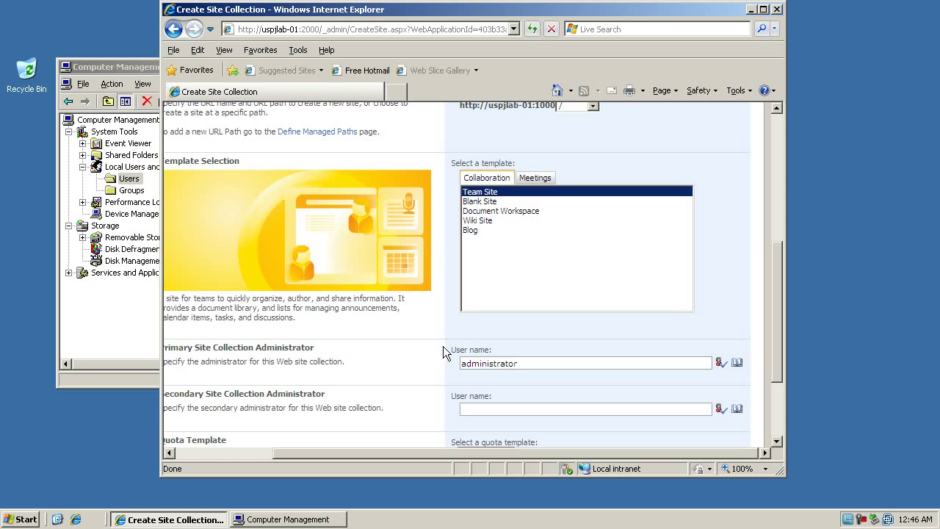
scroll("down", 3)
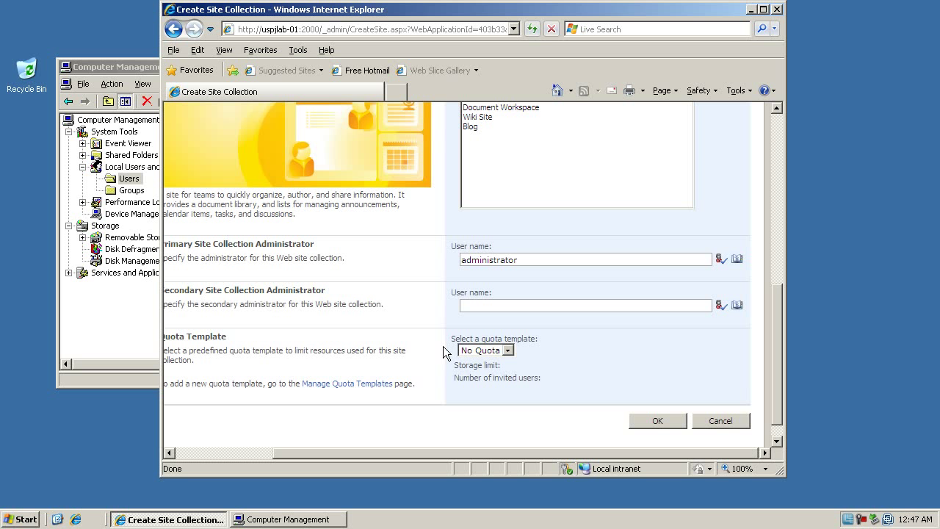
left_click(656, 420)
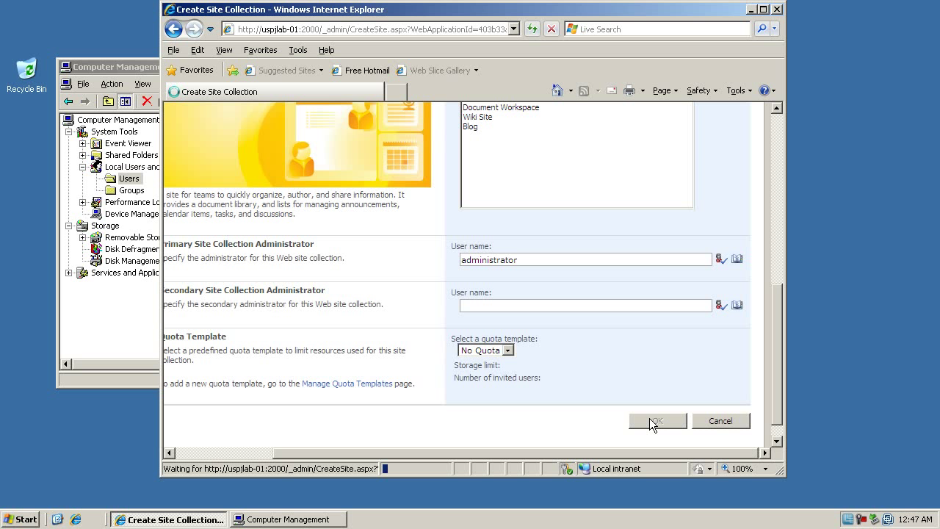
left_click(656, 420)
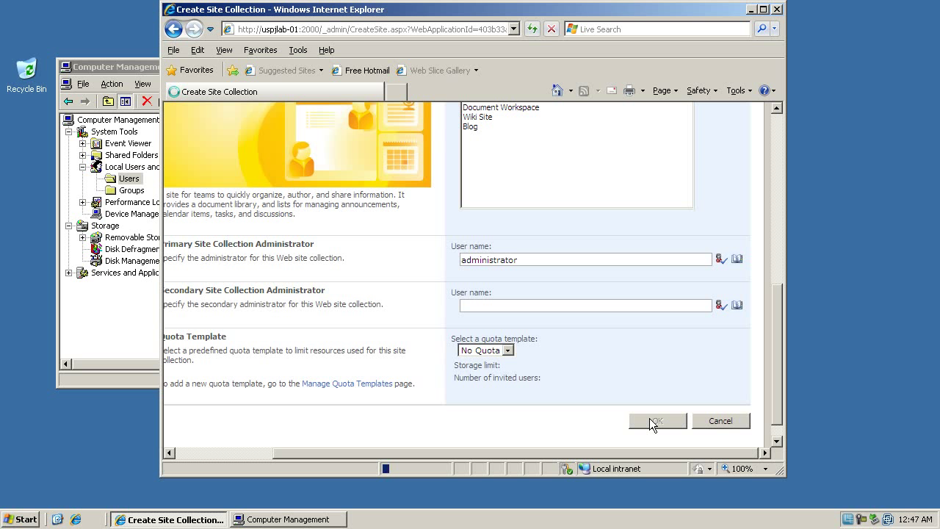
left_click(655, 420)
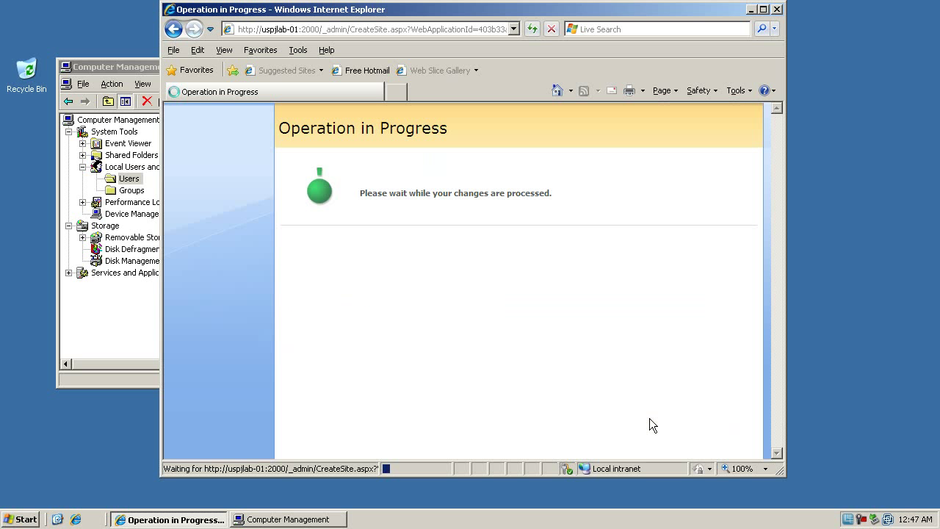
mouse_move(561, 339)
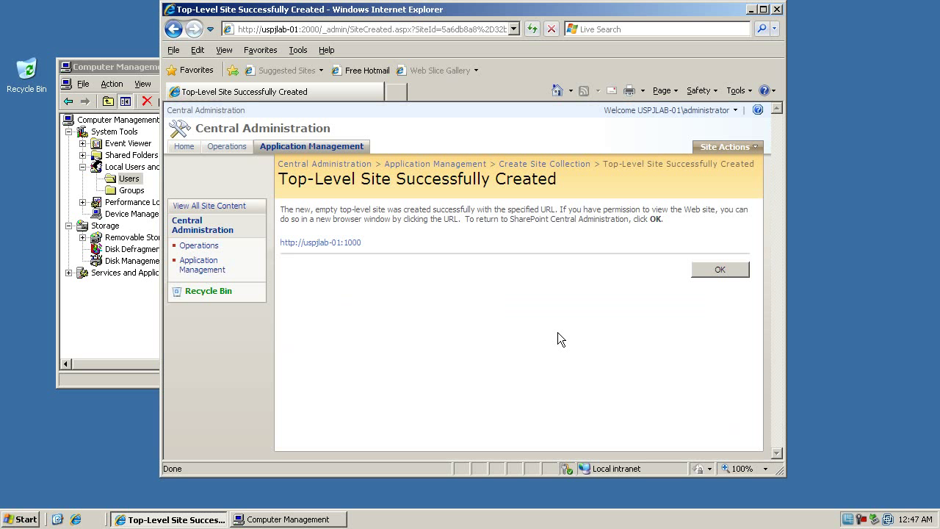
left_click(320, 242)
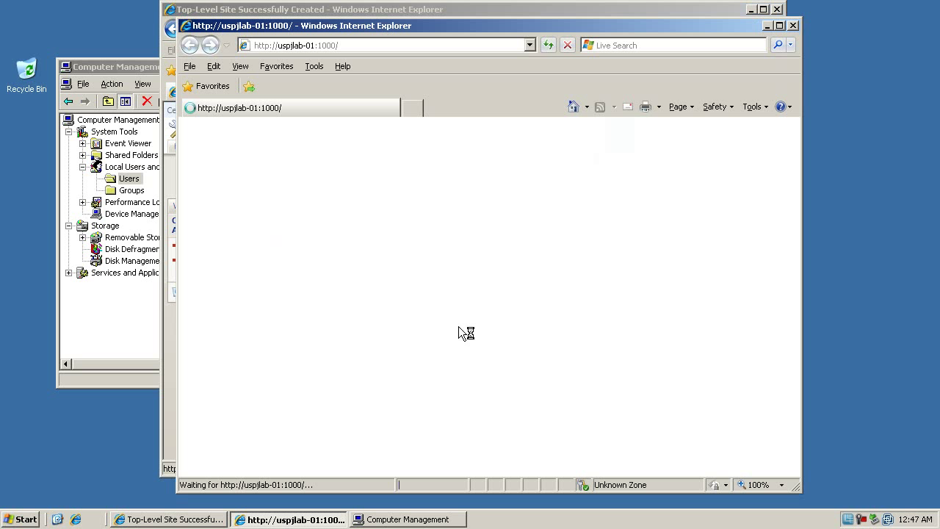